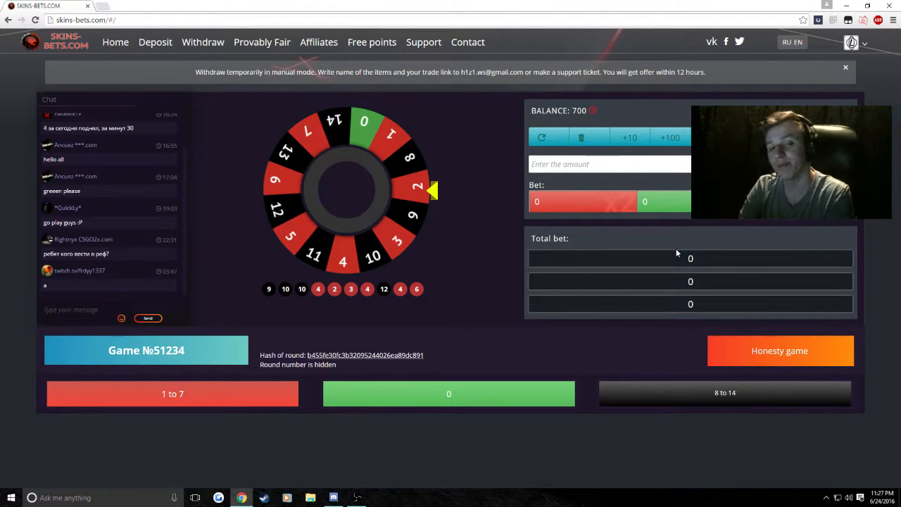
Go full screen and place a 20-credit bet on a colour, lifting the balance to 720
key("f11")
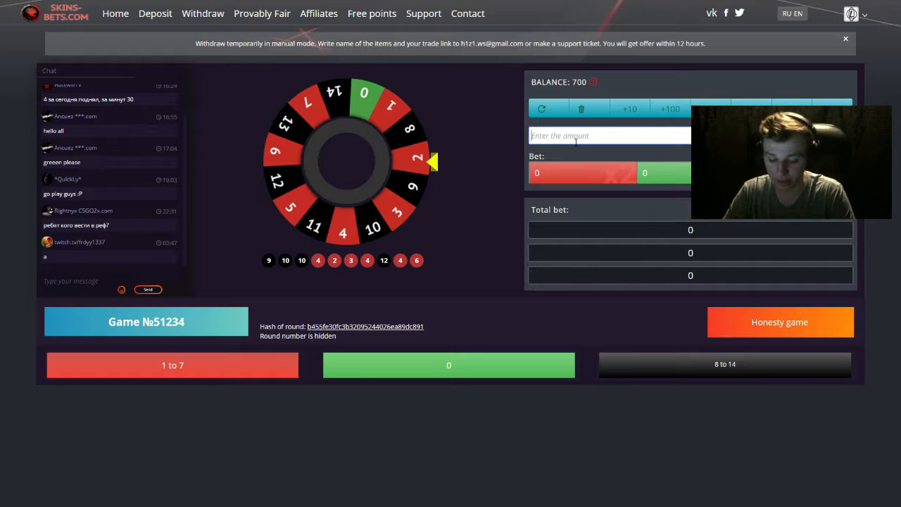
type("7")
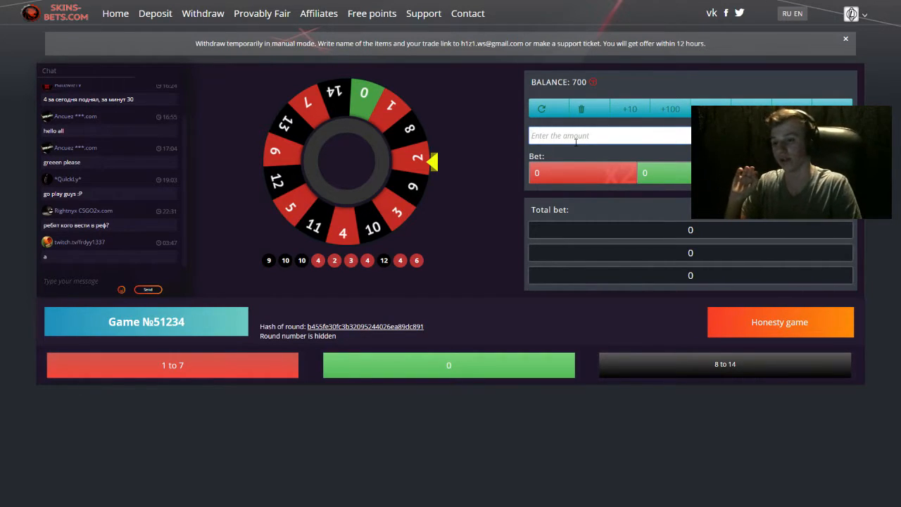
type("2")
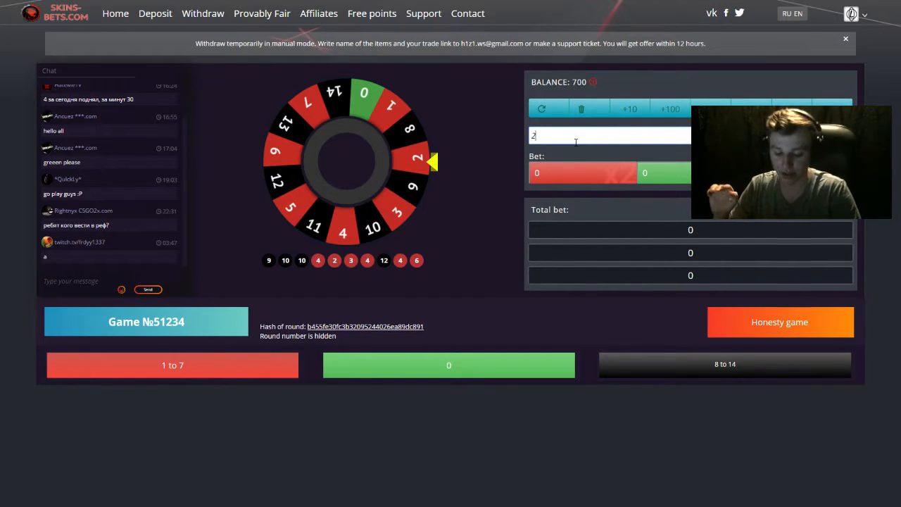
type("0")
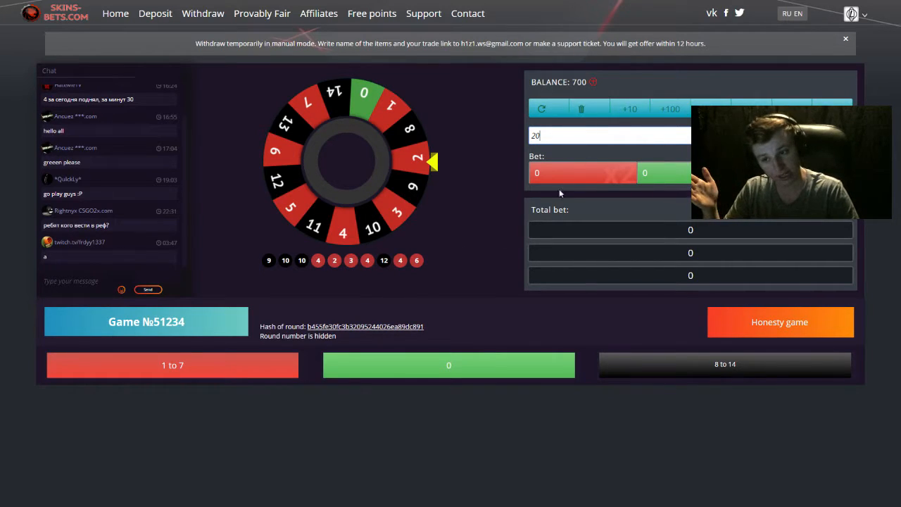
left_click(583, 172)
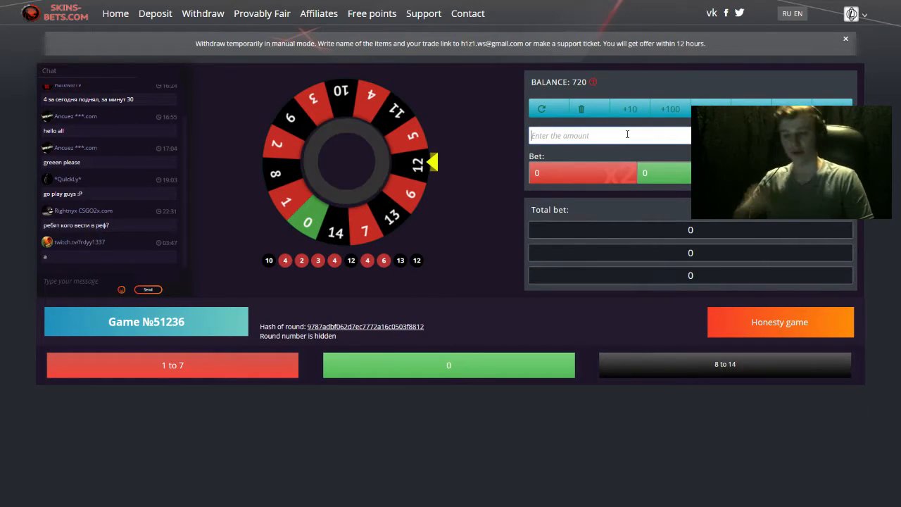
Bet 20 credits on black; the wheel lands on 10, briefly reaching 740
type("20")
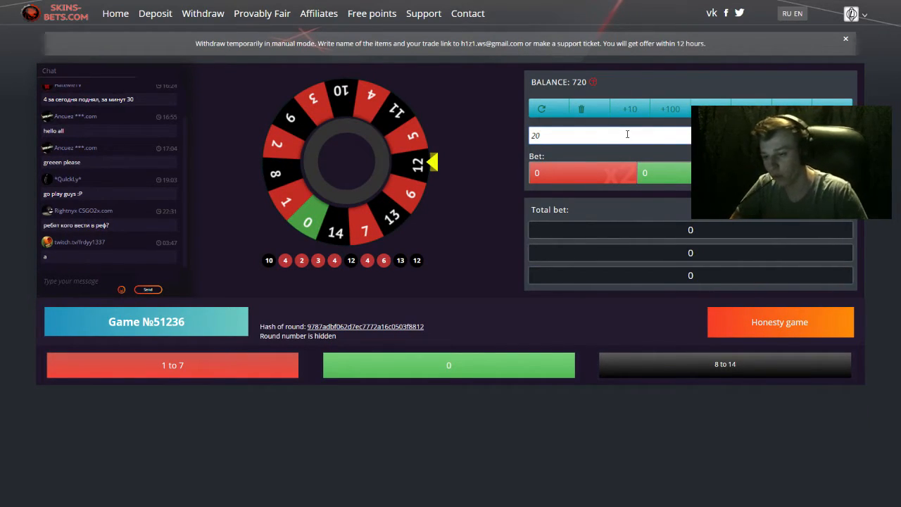
left_click(724, 363)
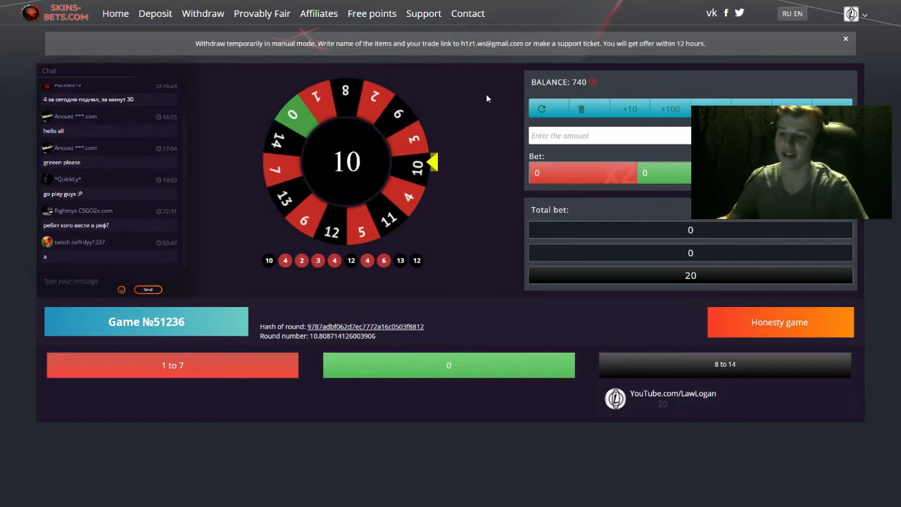
left_click(608, 135)
type("80")
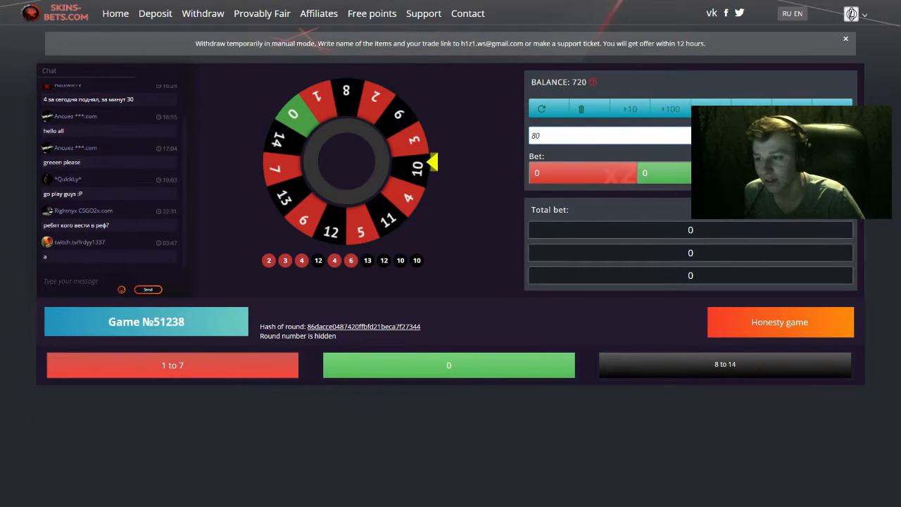
Place the round 1238 bet on black, winning on 11 to reach 800 credits
left_click(725, 363)
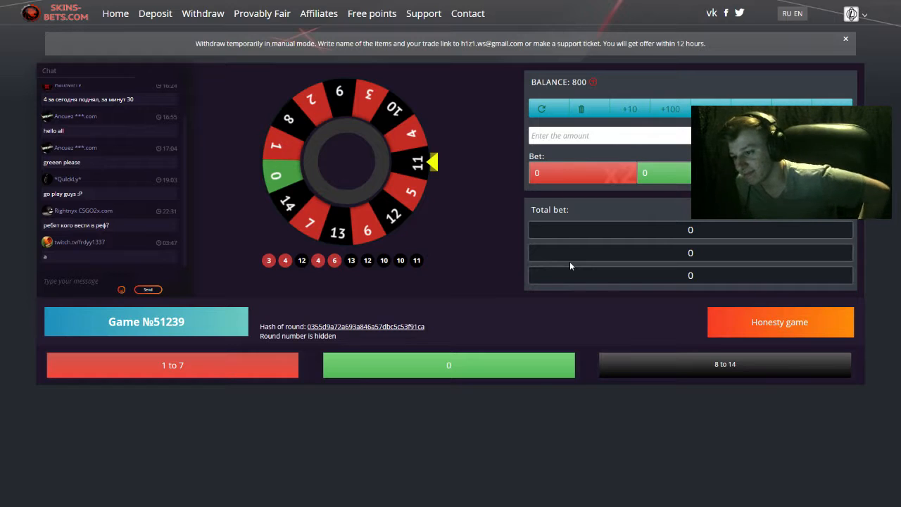
Place a large coin bet that loses, dropping the balance from 800 to 400
left_click(609, 135)
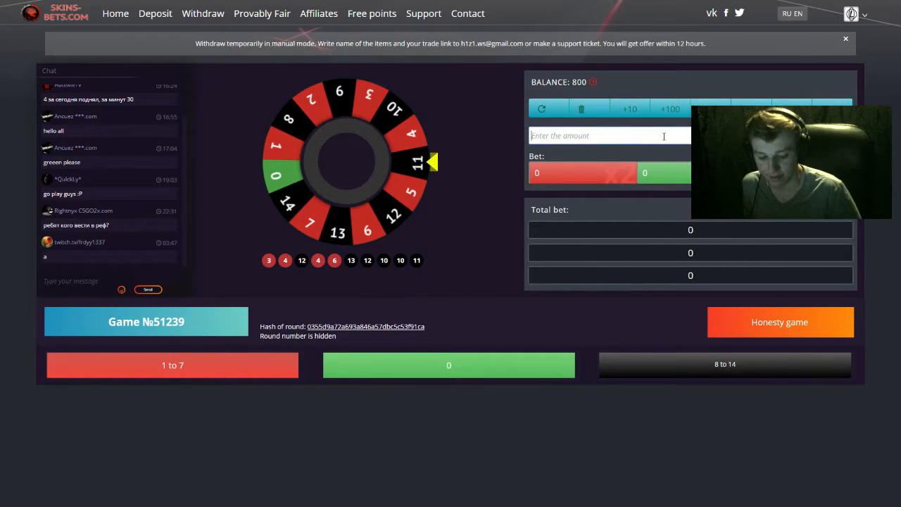
left_click(584, 175)
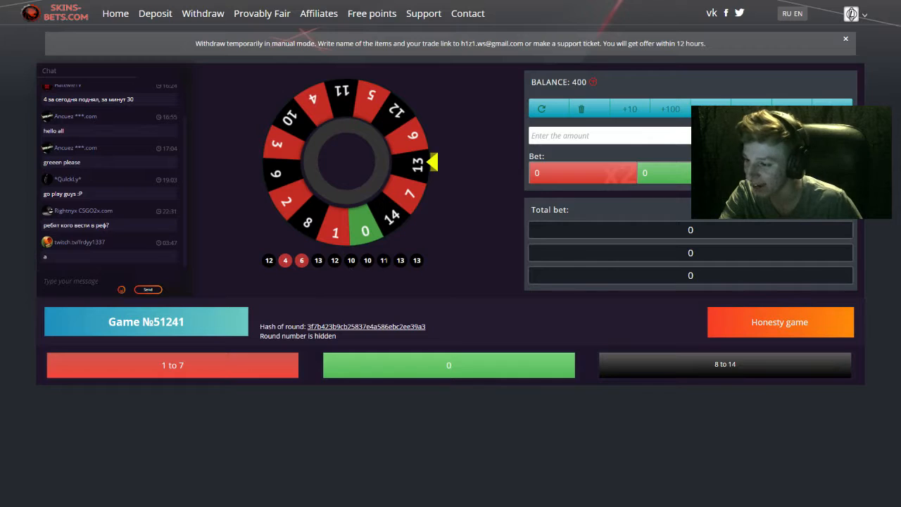
Bet 100 credits on black and win on 13, reaching 500; enter 200 for the next round
left_click(610, 135)
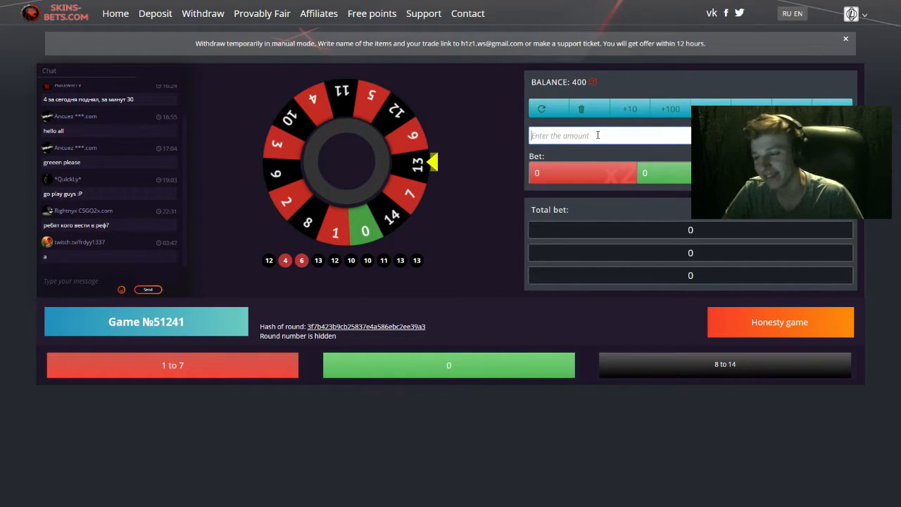
type("100")
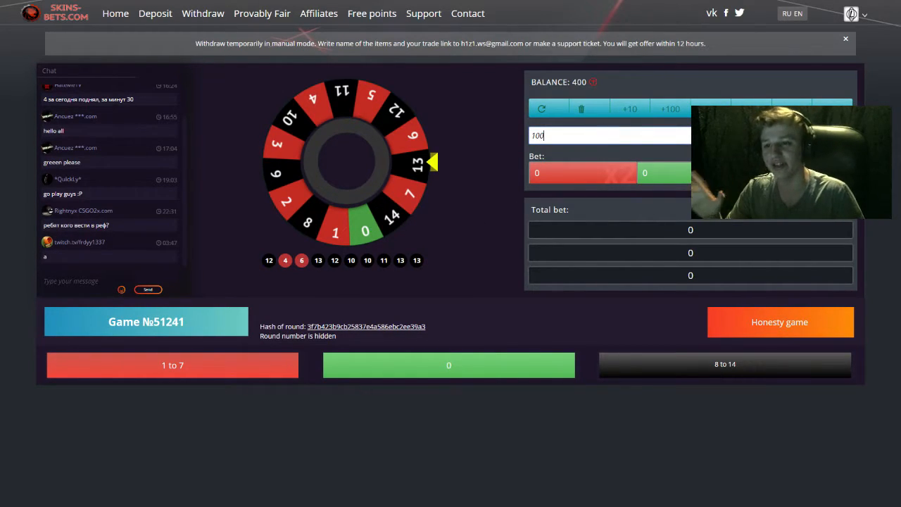
left_click(723, 363)
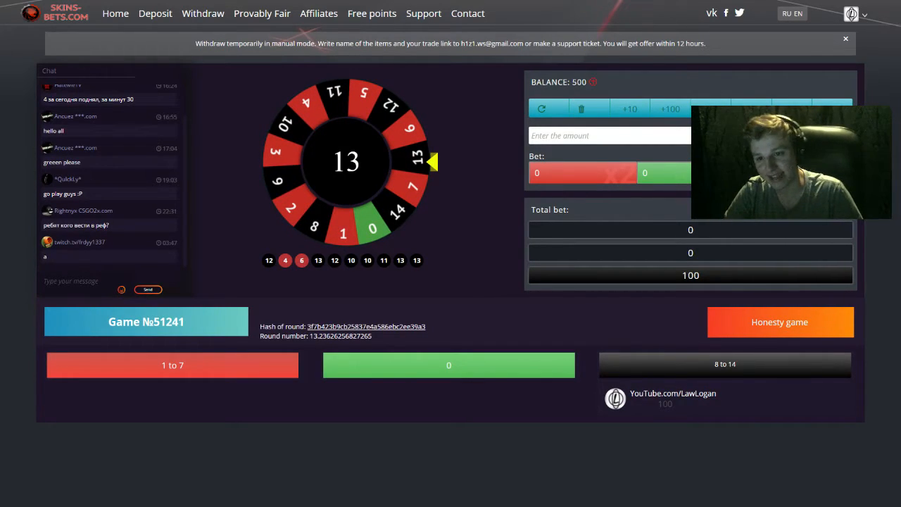
type("200")
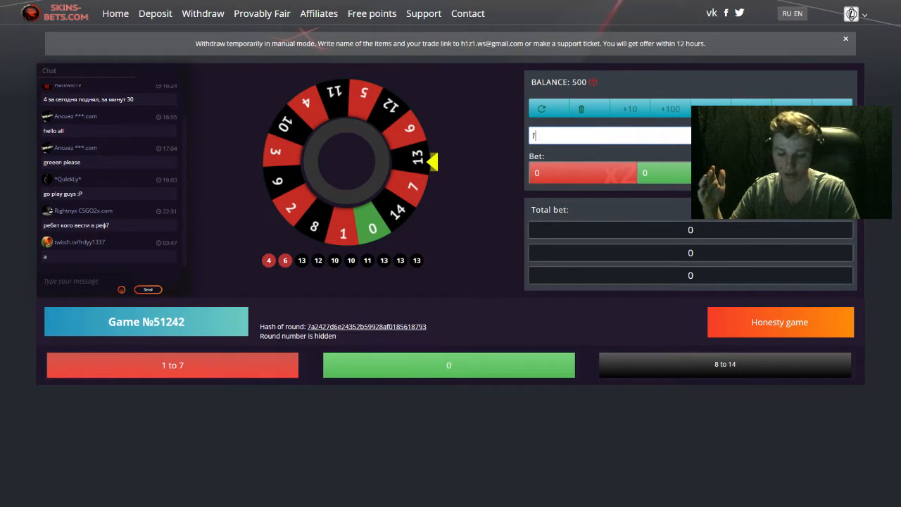
Bet on green and black for round 1243, losing on 9, then enter 160 for round 1244
type("00")
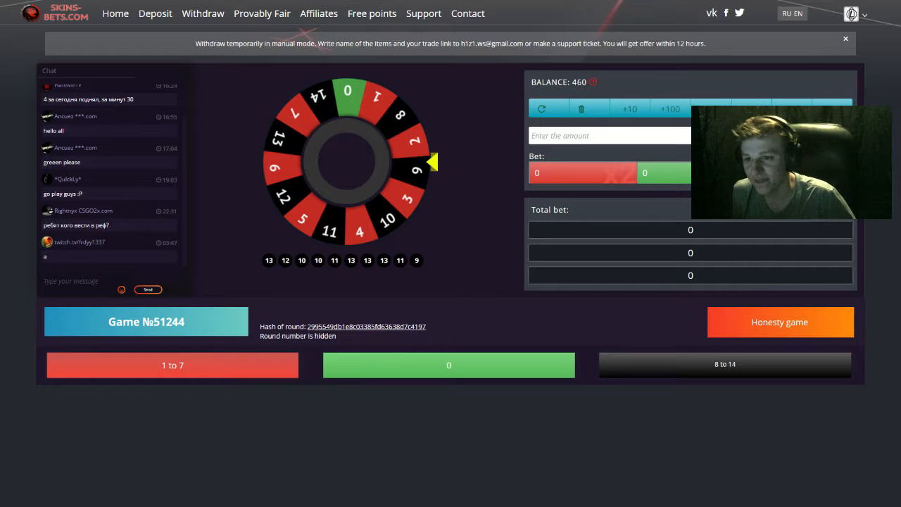
type("160")
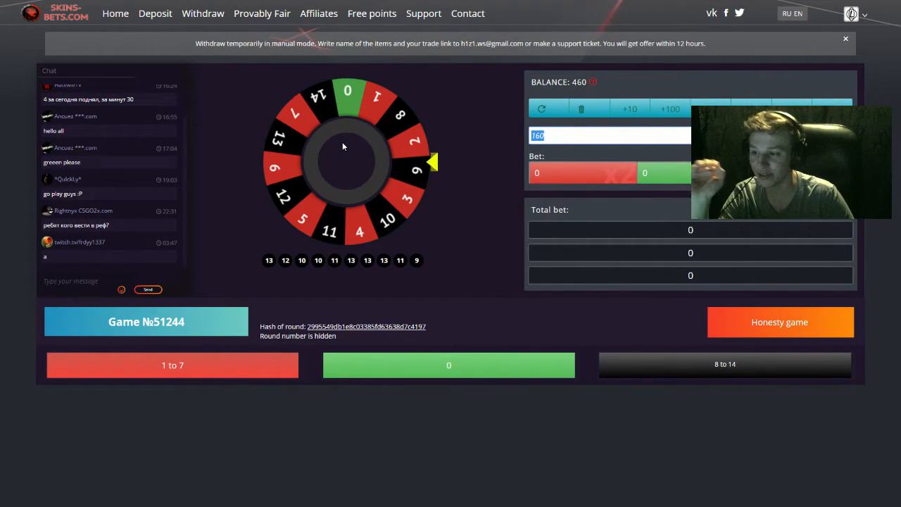
mouse_move(577, 149)
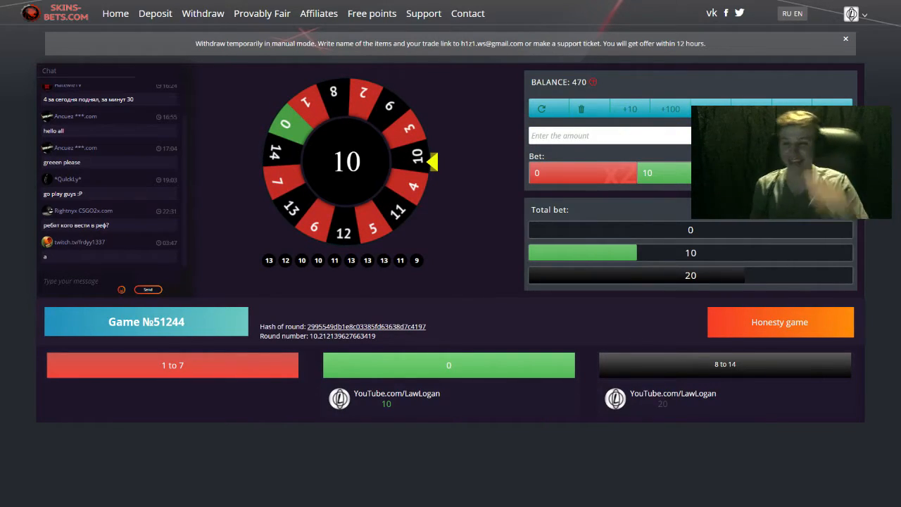
Stake 150 coins on black, lose on green 0, and keep betting until the balance reads 660
left_click(610, 135)
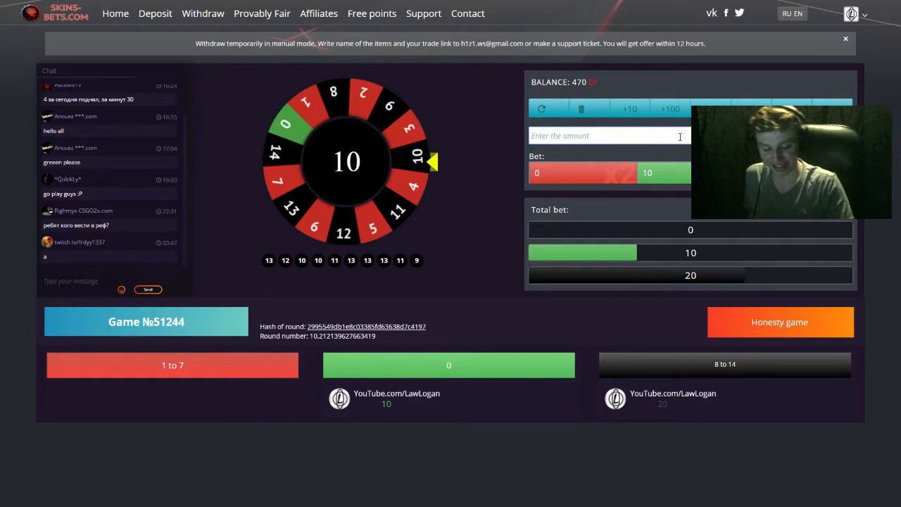
type("150")
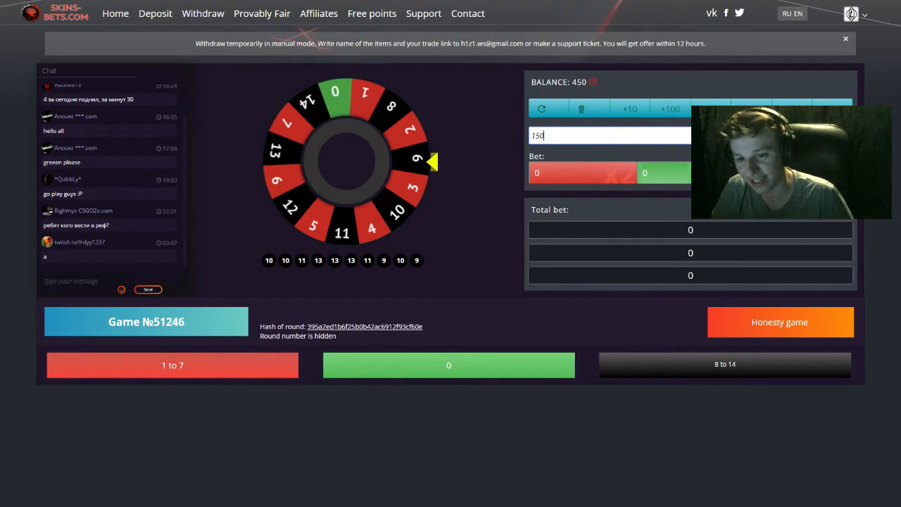
left_click(724, 364)
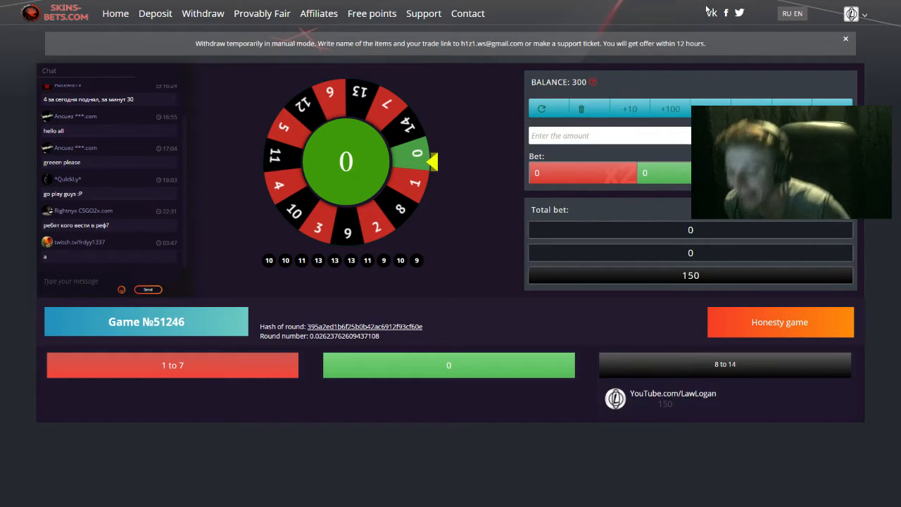
left_click(608, 135)
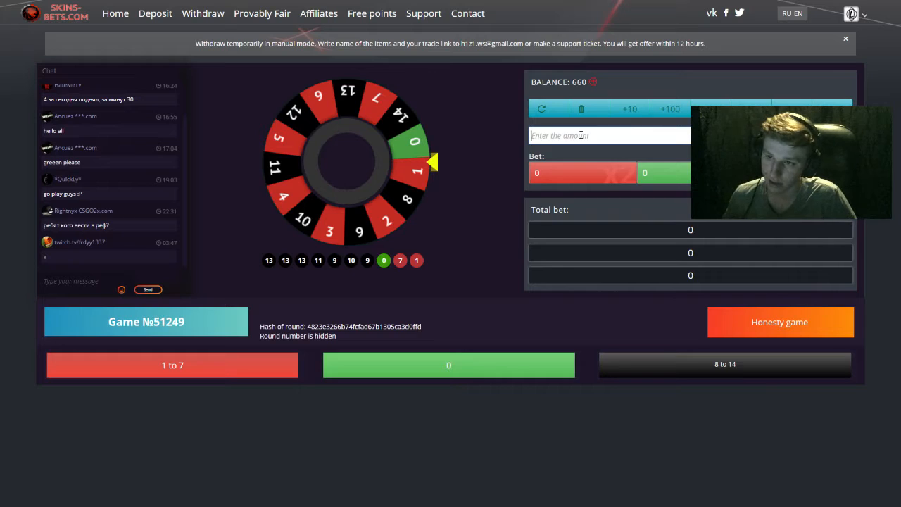
Bet 340 coins on red, then replace the amount and bet red again, ending at 600 credits
type("340")
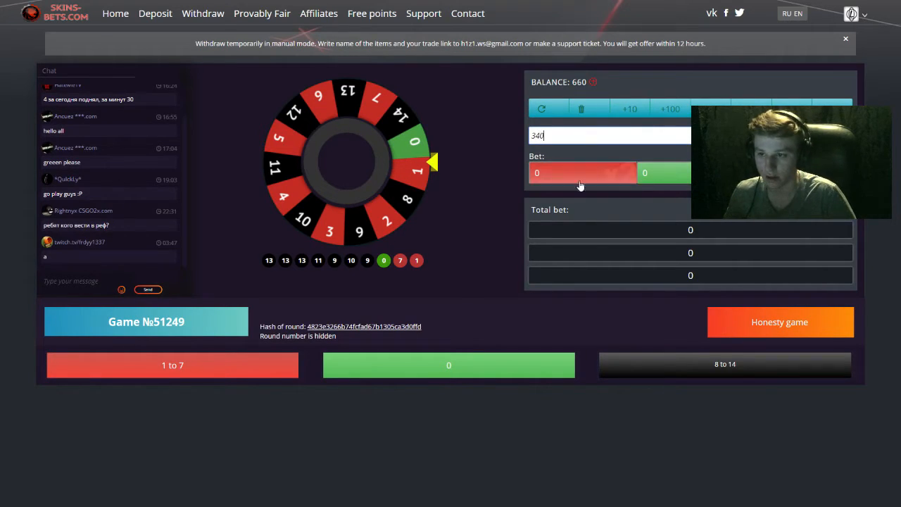
left_click(580, 172)
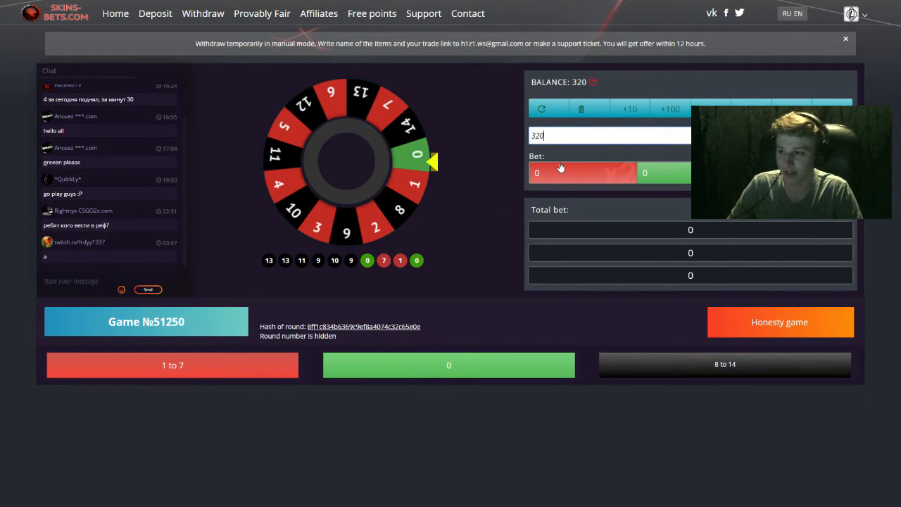
mouse_move(547, 156)
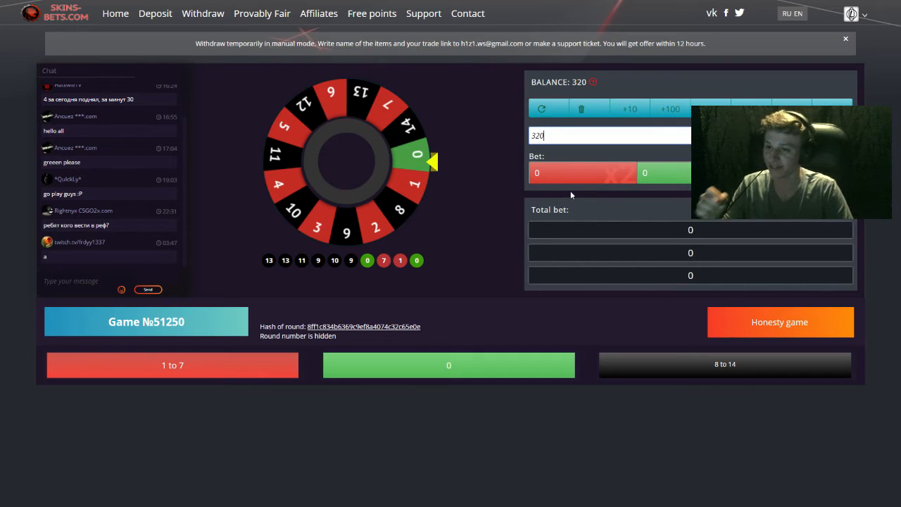
triple_click(608, 135)
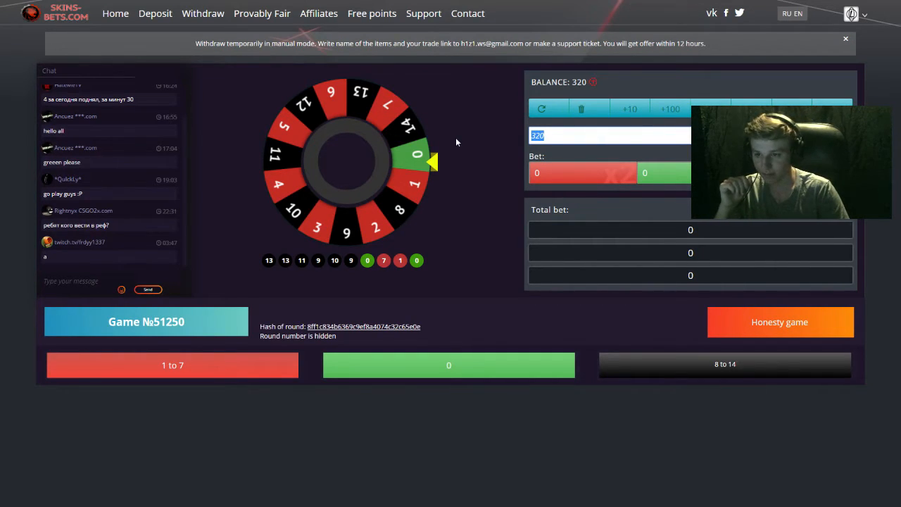
left_click(582, 173)
type("400")
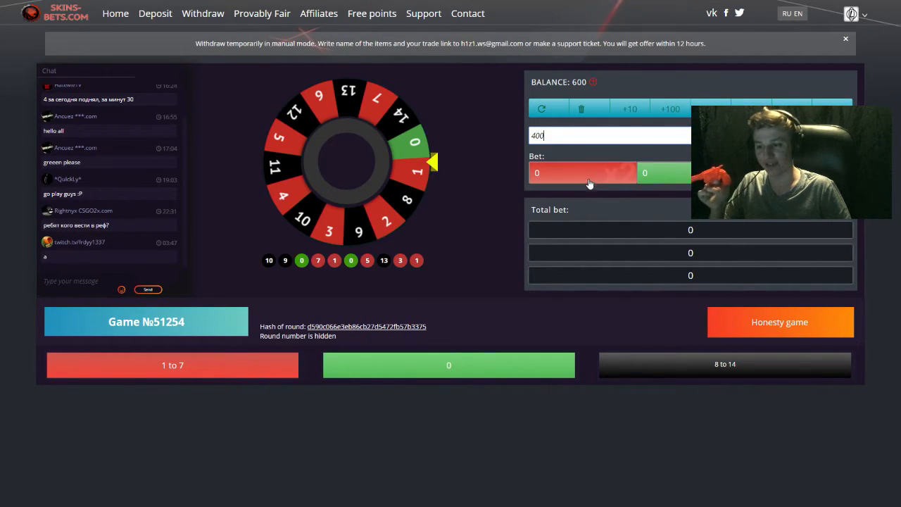
left_click(583, 172)
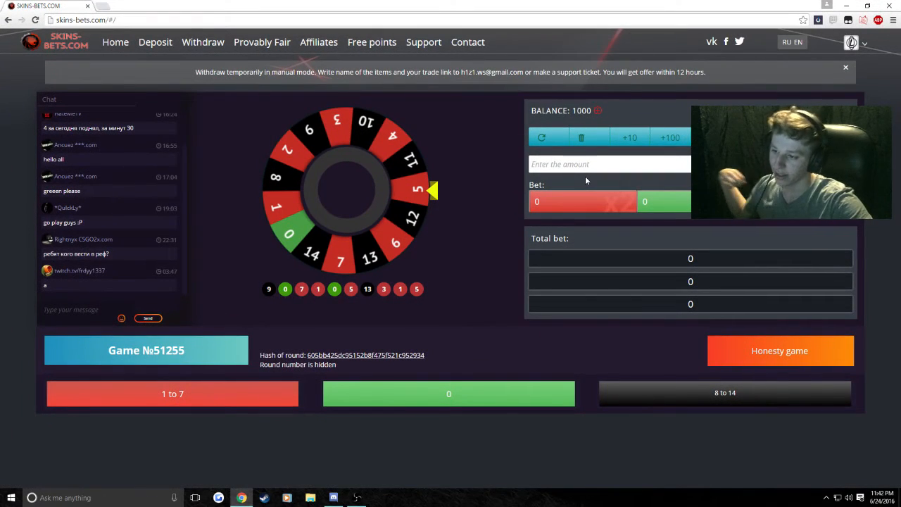
mouse_move(836, 20)
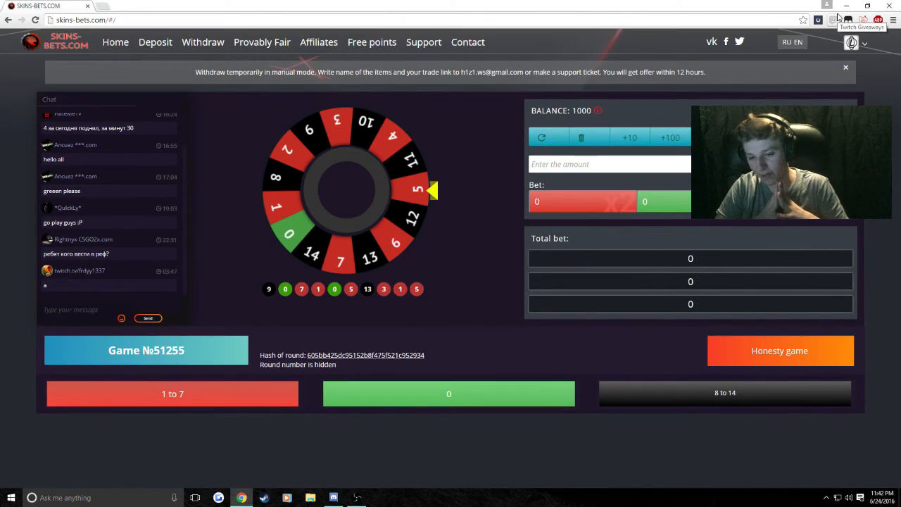